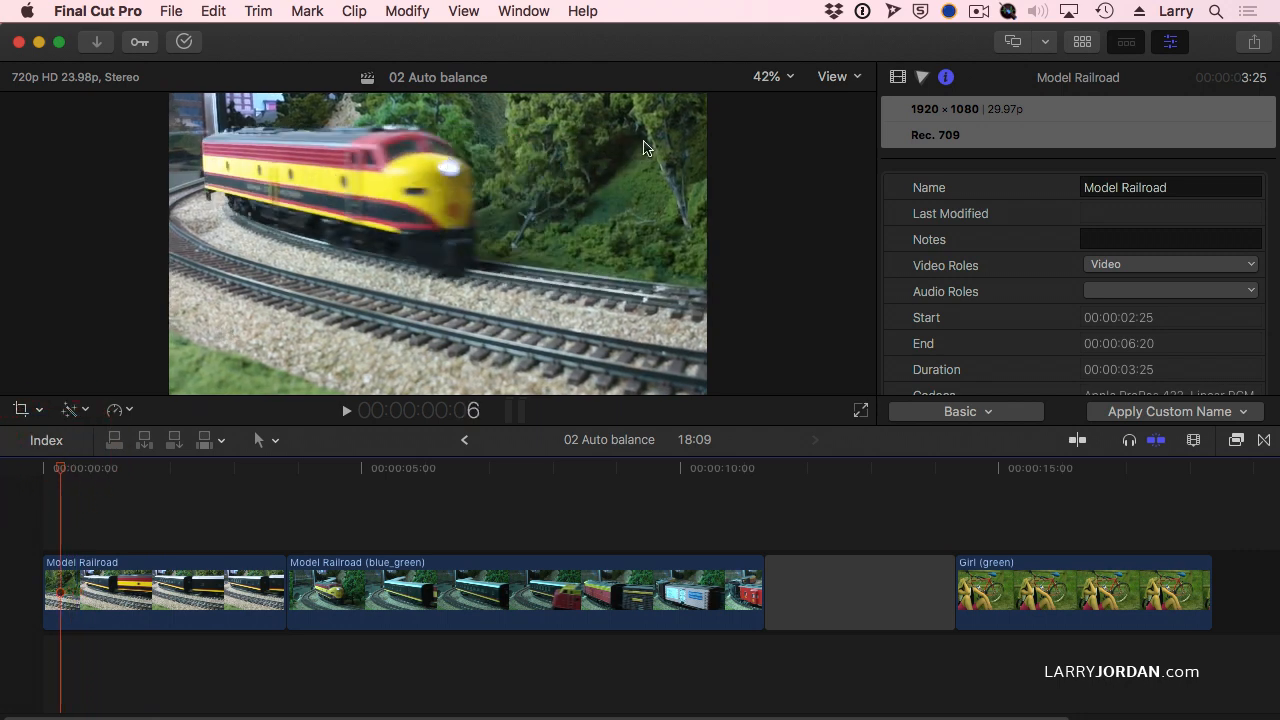
pyautogui.moveTo(518, 332)
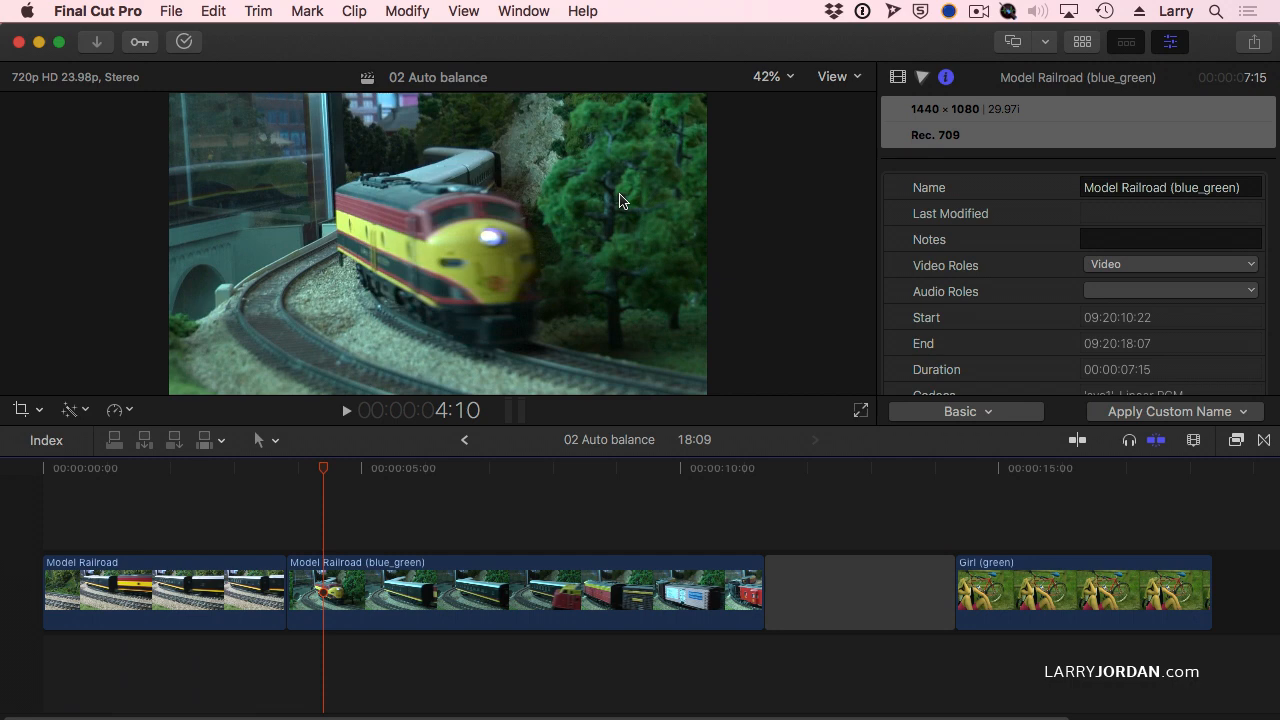
pyautogui.moveTo(613, 231)
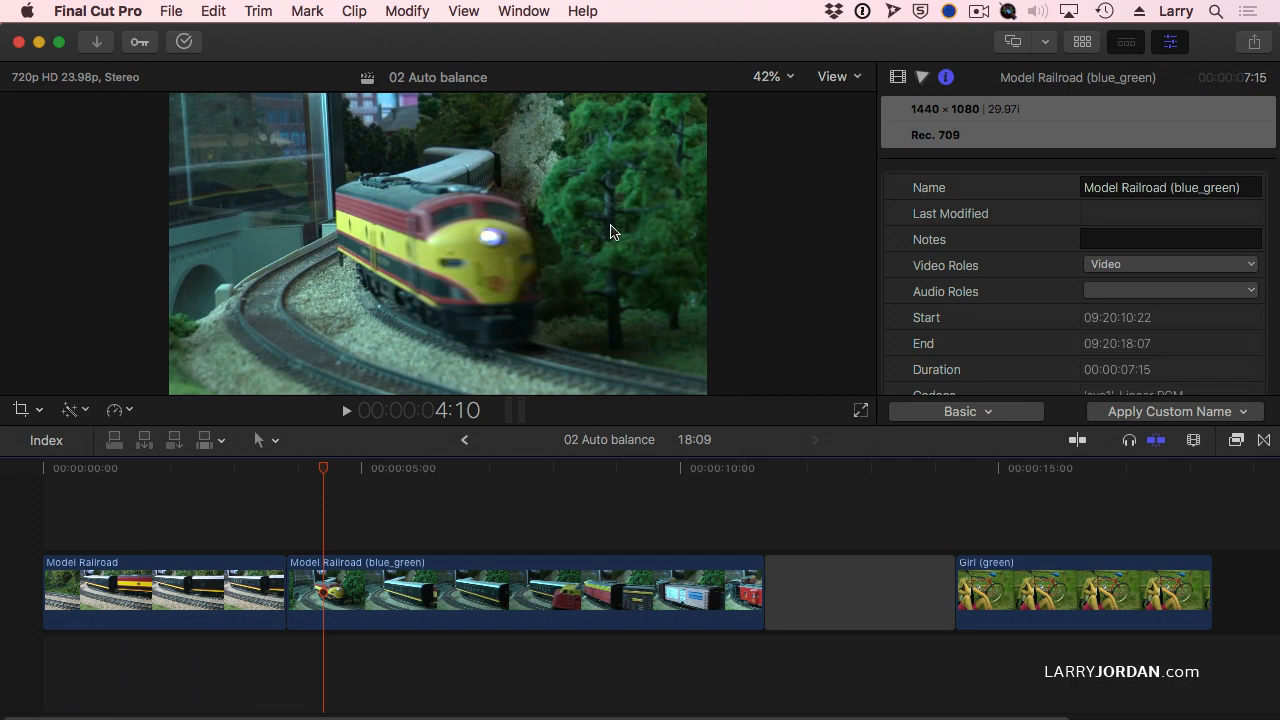
pyautogui.moveTo(334, 518)
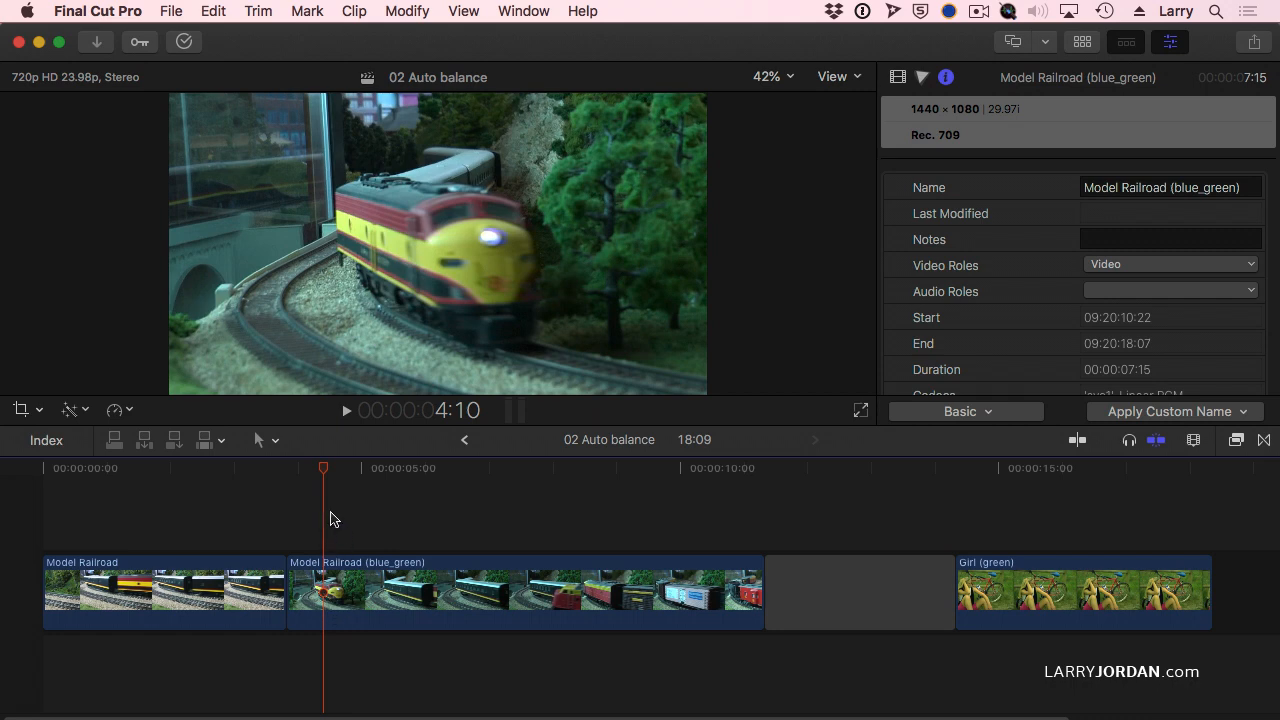
# - Select the blue_green train clip and choose Match Color from the Enhancements menu
pyautogui.click(525, 590)
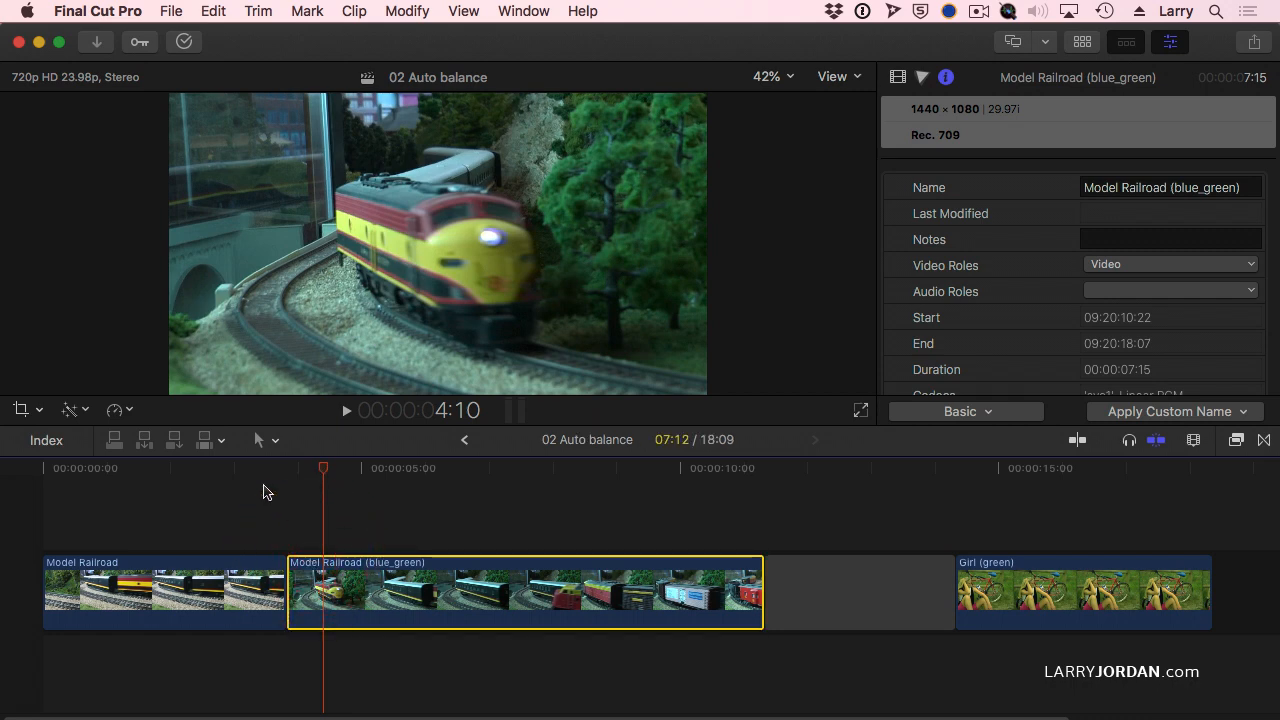
pyautogui.moveTo(73, 409)
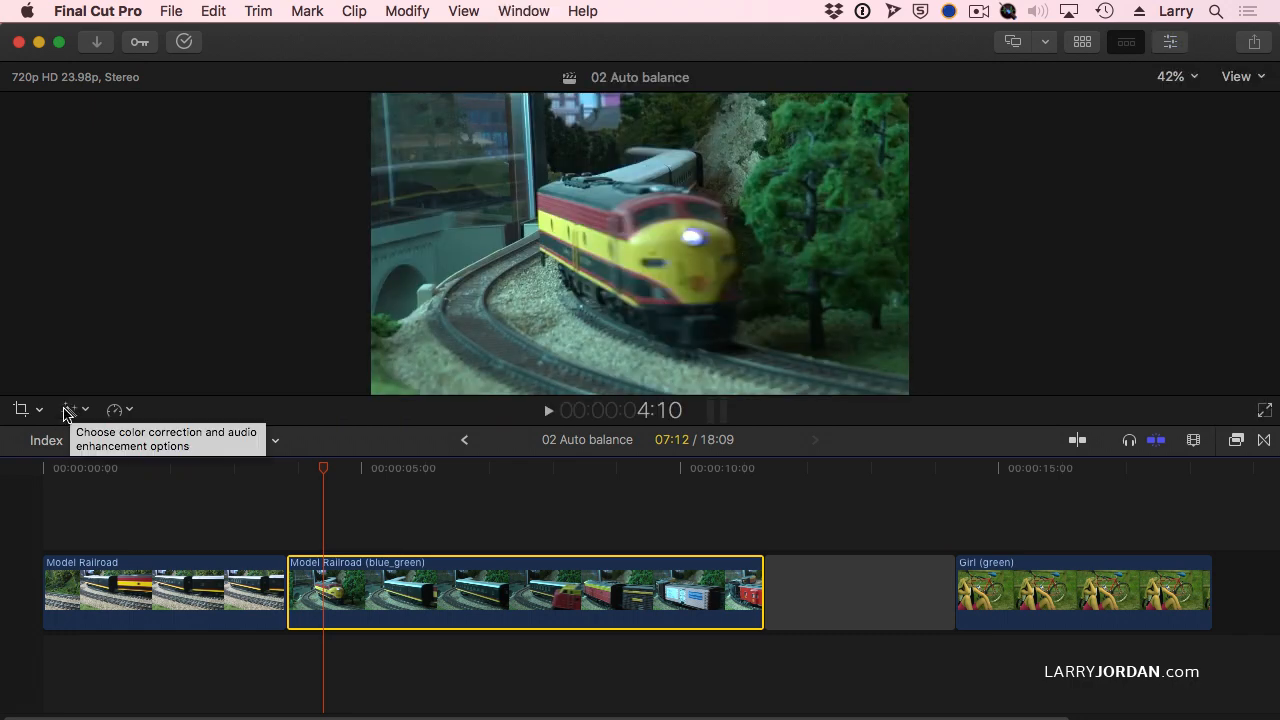
pyautogui.click(70, 409)
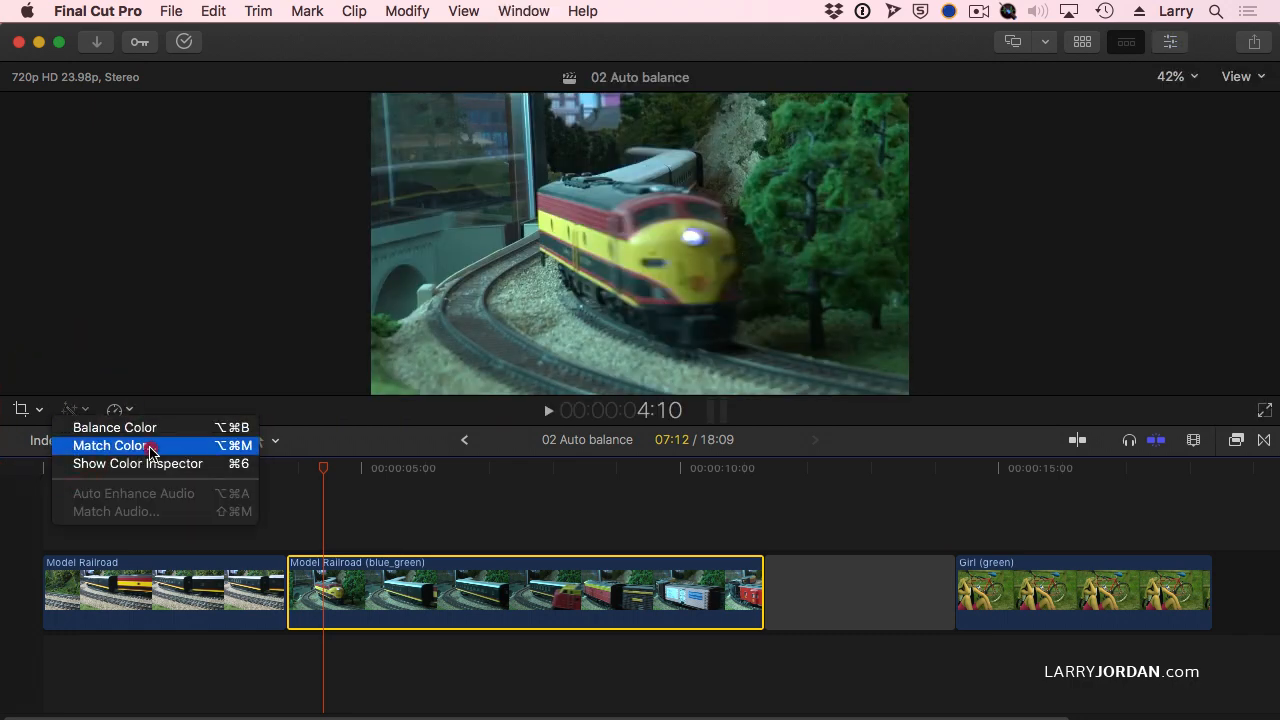
pyautogui.click(113, 445)
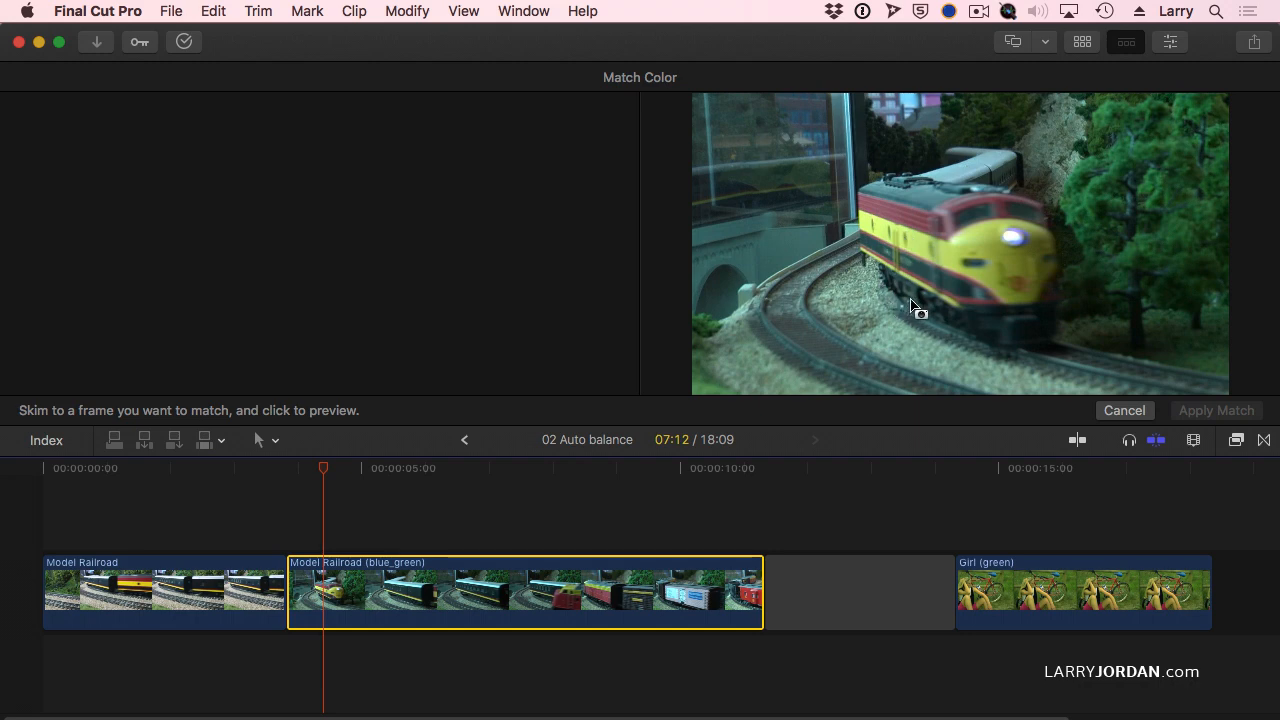
pyautogui.moveTo(893, 313)
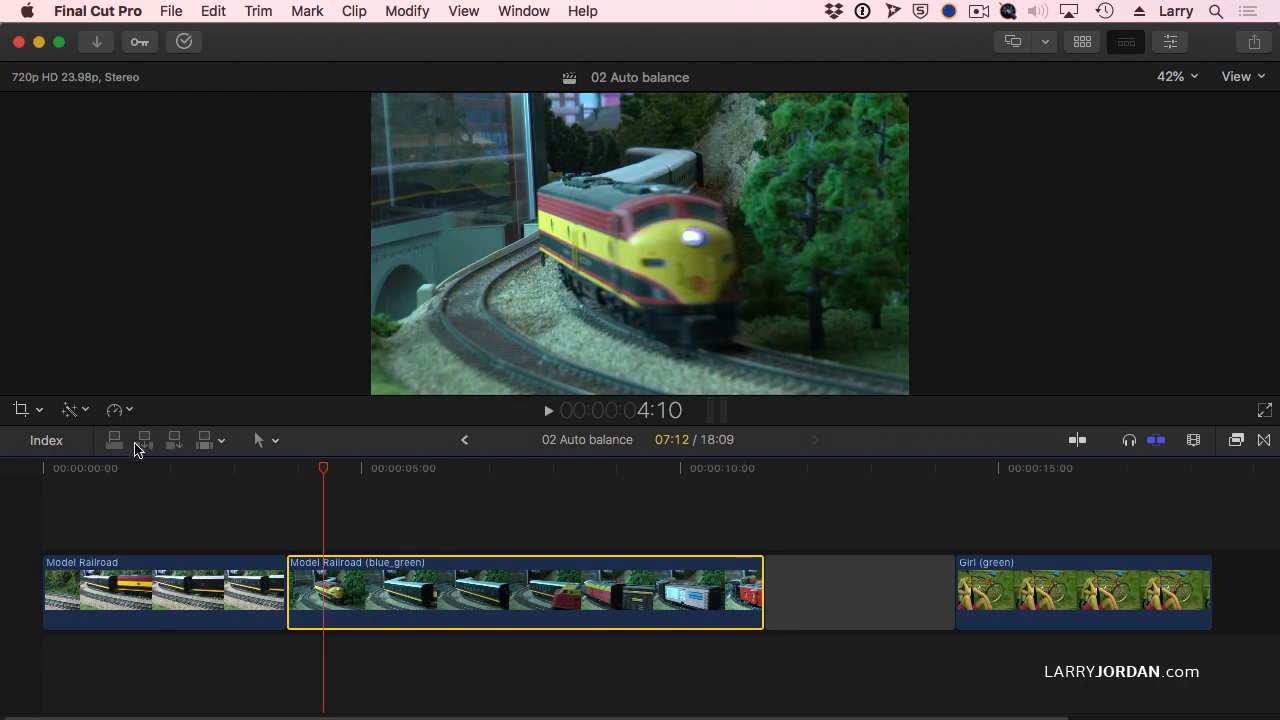
pyautogui.moveTo(85, 423)
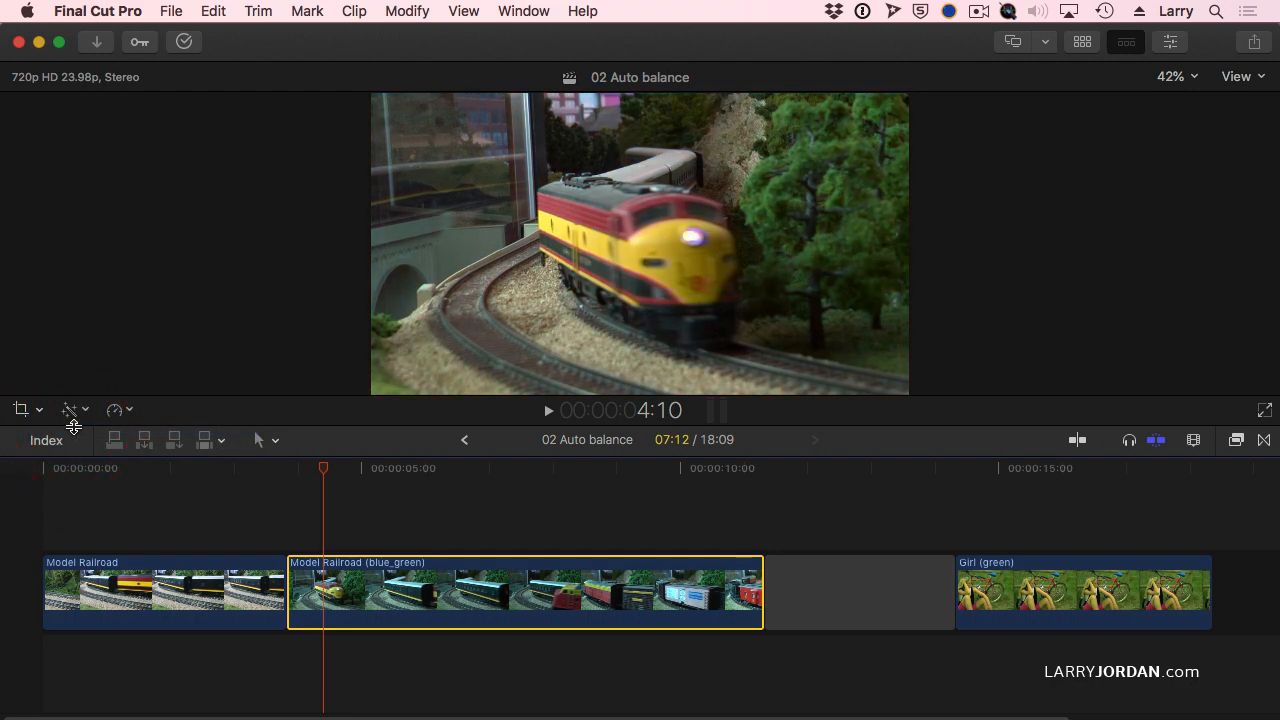
pyautogui.moveTo(46, 440)
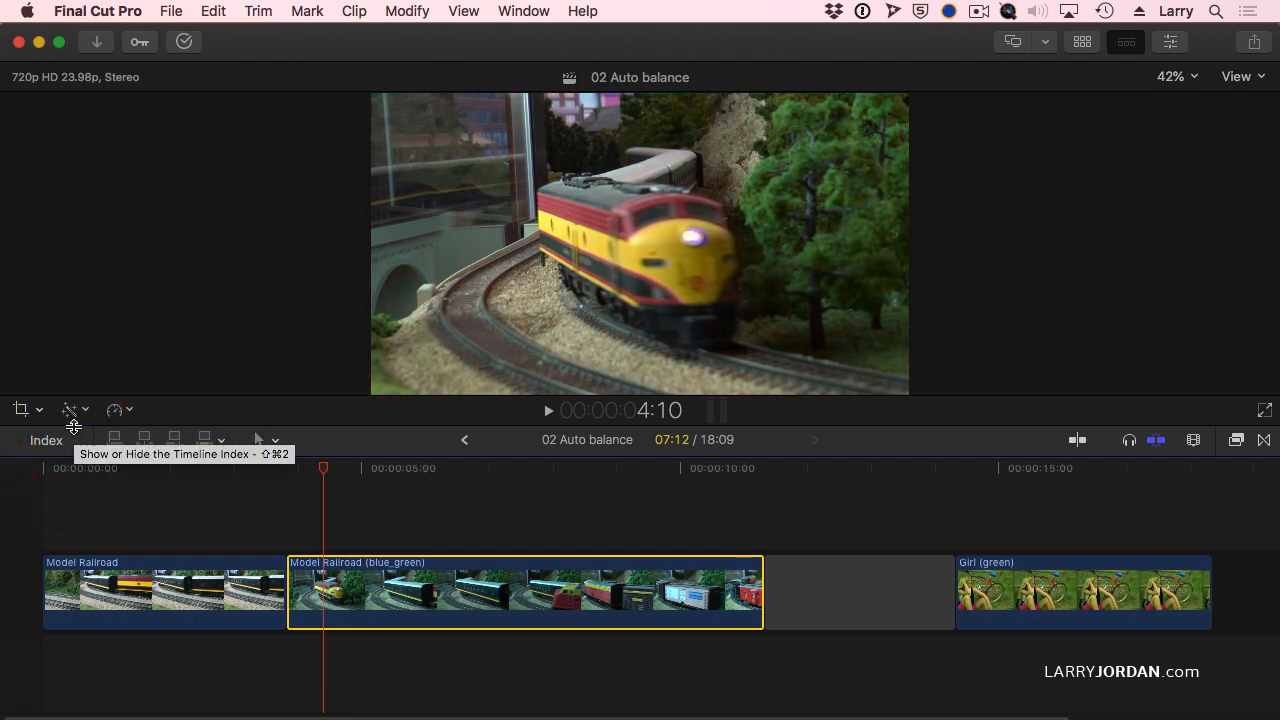
pyautogui.moveTo(1195, 58)
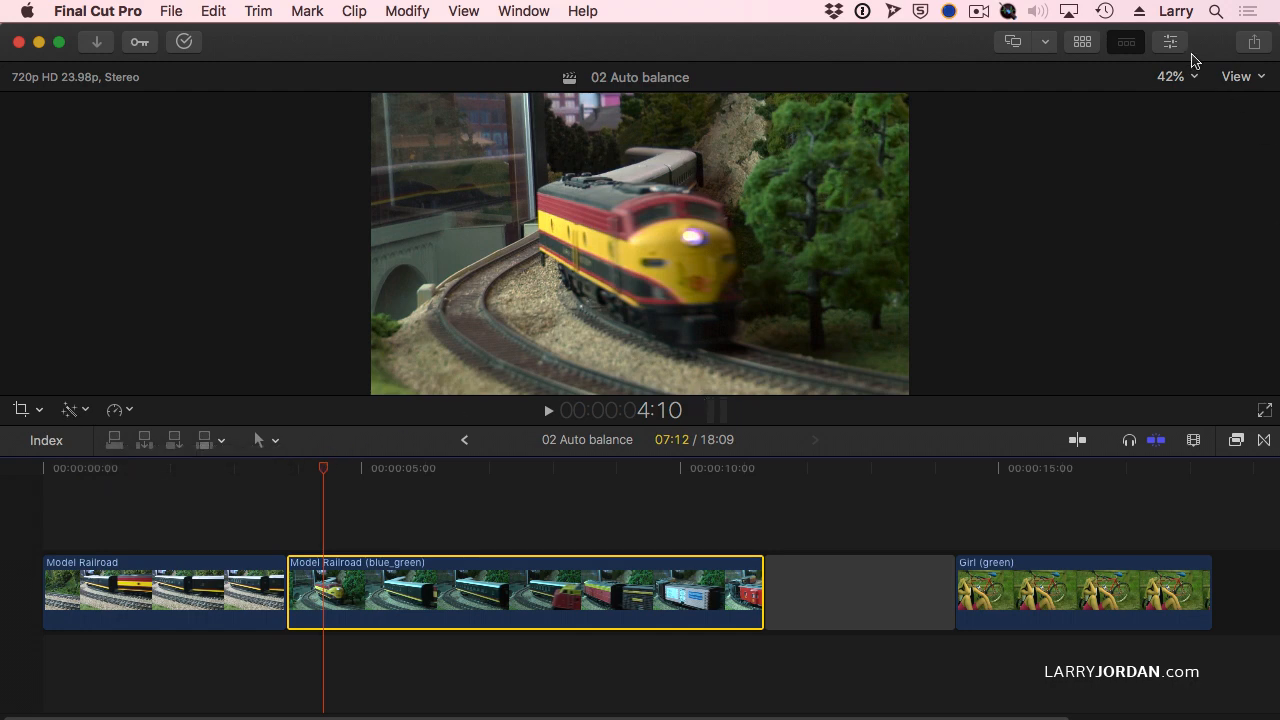
# - Show the train clip's Balance Color settings in the Video Inspector and list its Method options
pyautogui.click(1170, 41)
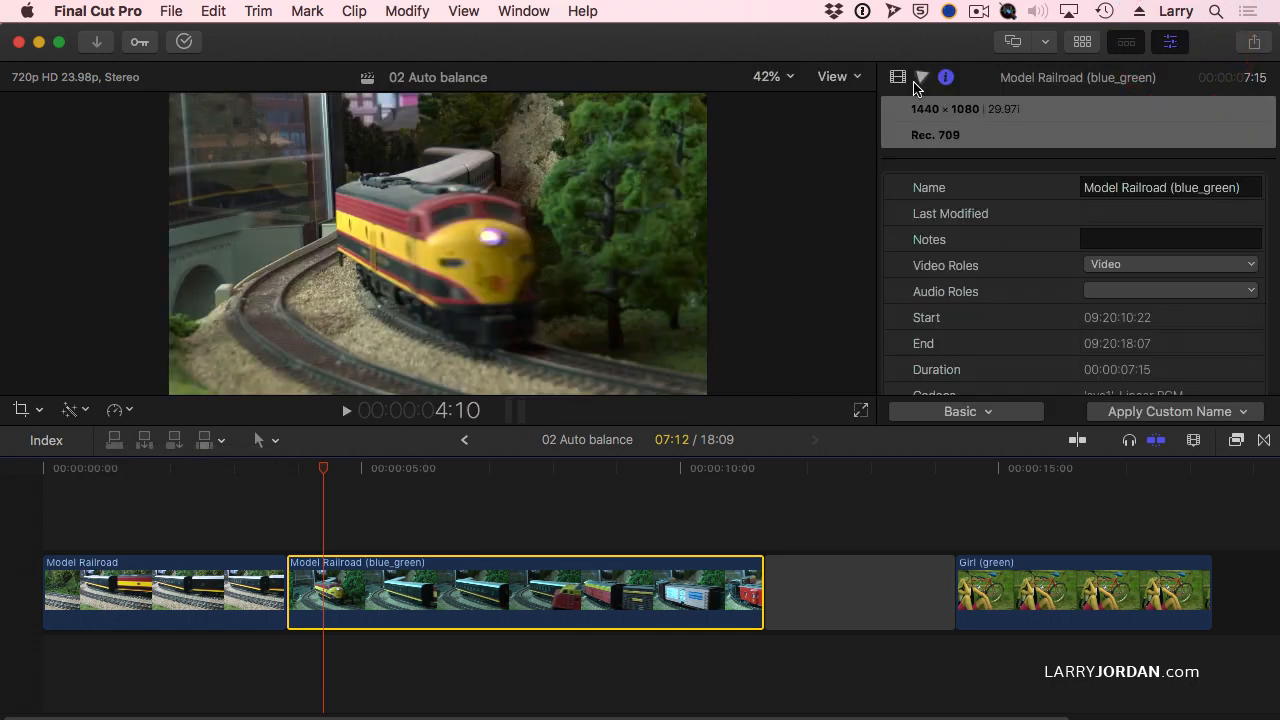
pyautogui.click(897, 77)
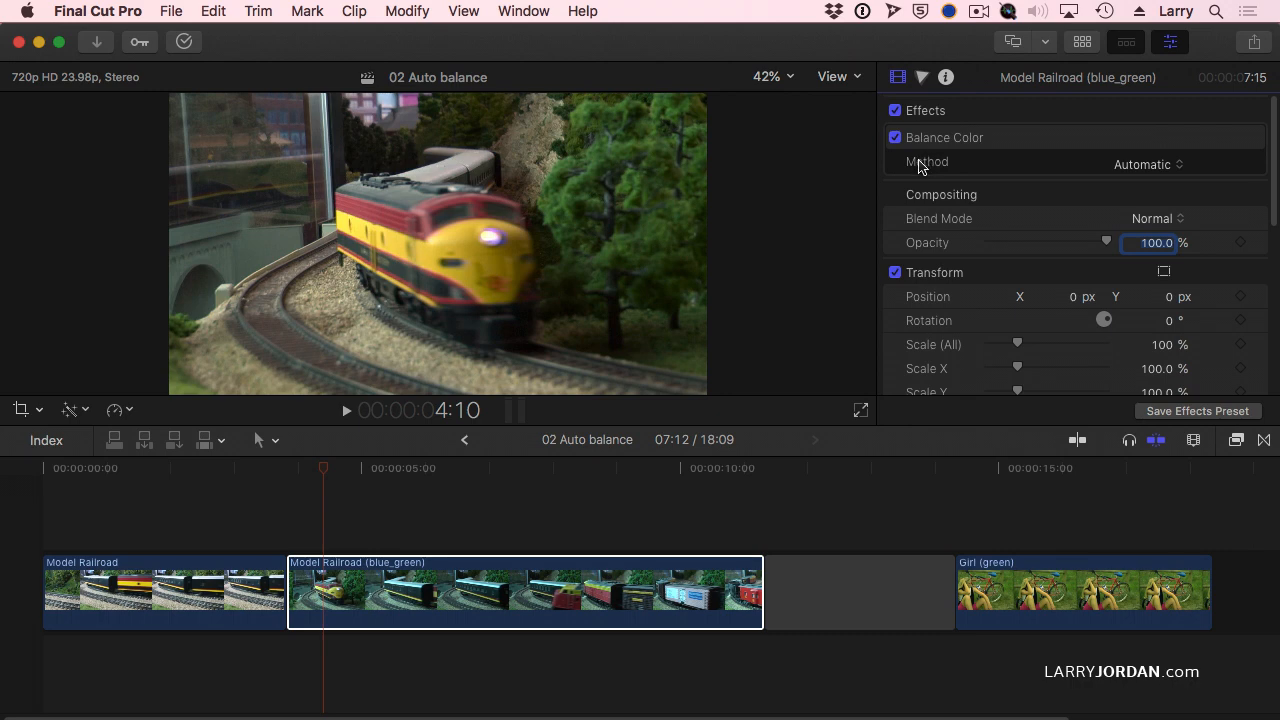
pyautogui.moveTo(1126, 166)
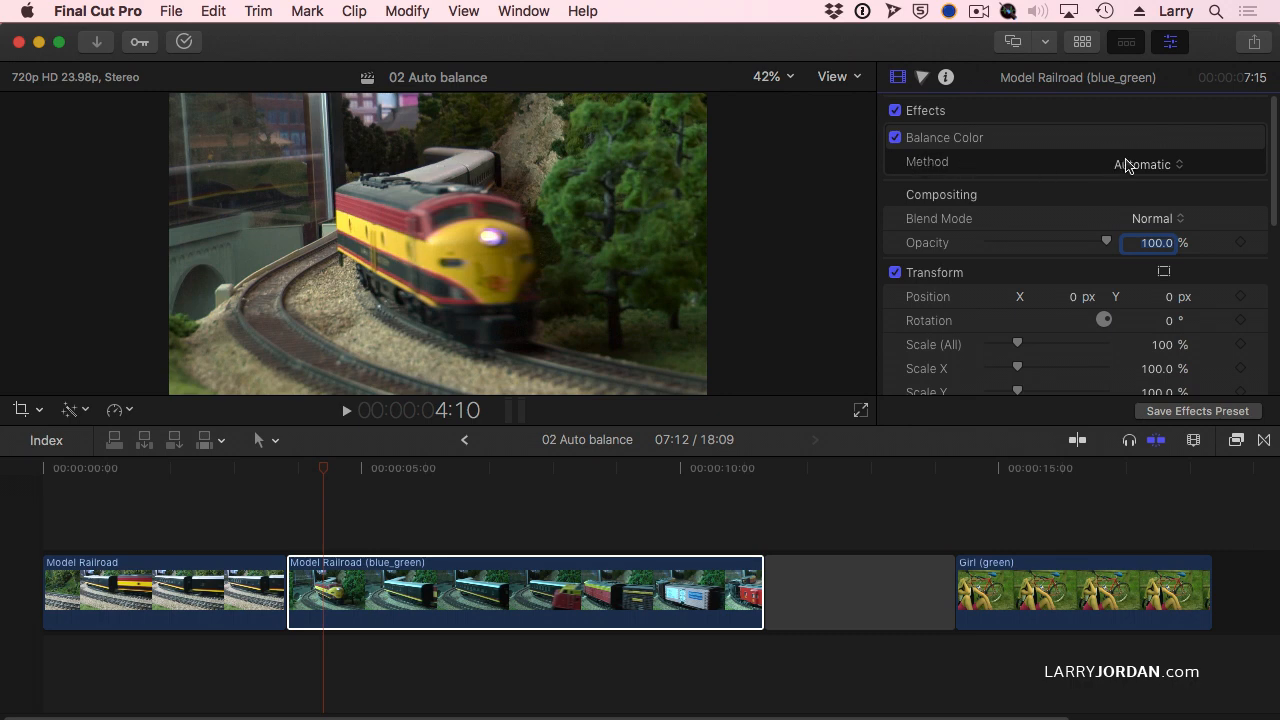
pyautogui.click(1147, 162)
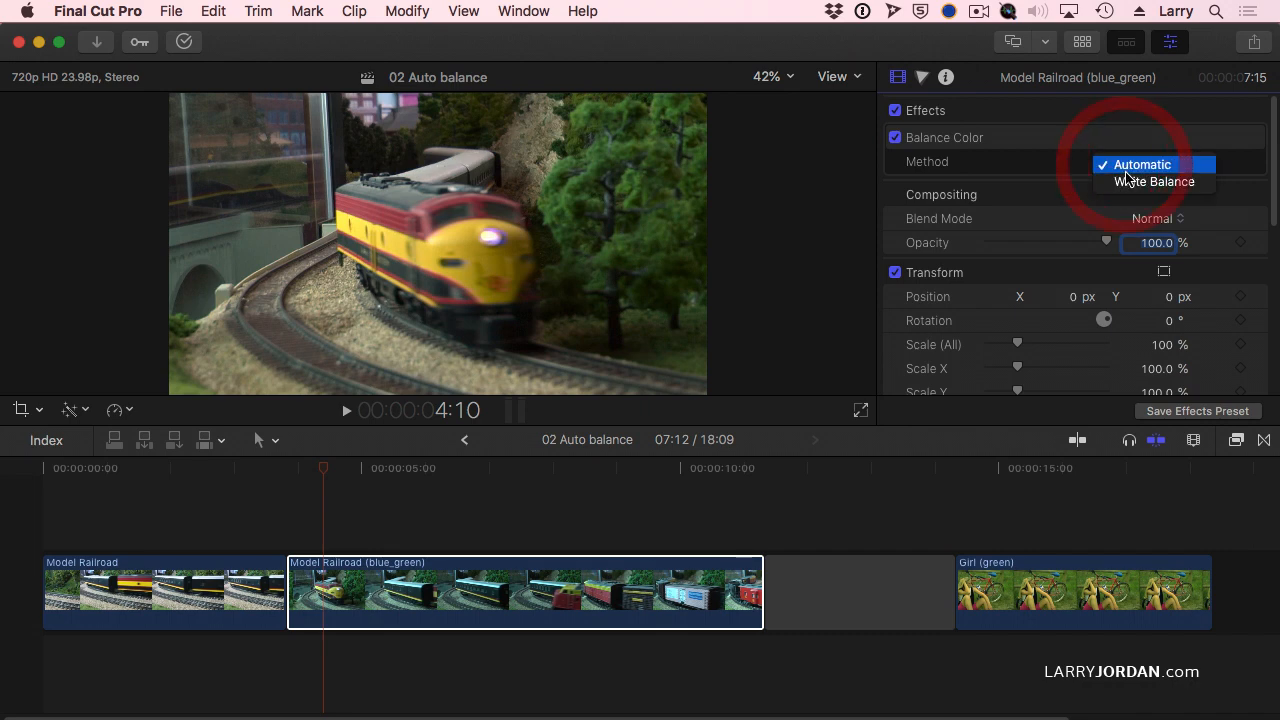
# - Switch Balance Color to White Balance, sample the boxcar's white panel, and review
pyautogui.click(1155, 181)
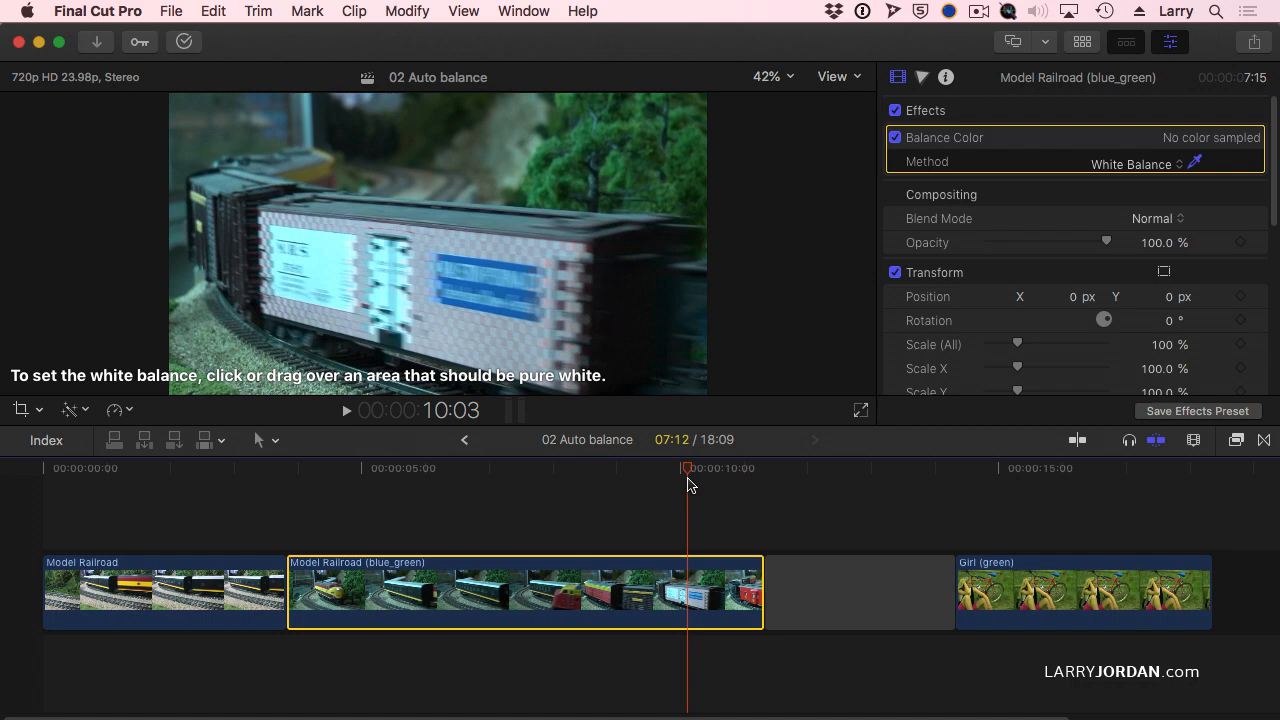
pyautogui.moveTo(345, 245)
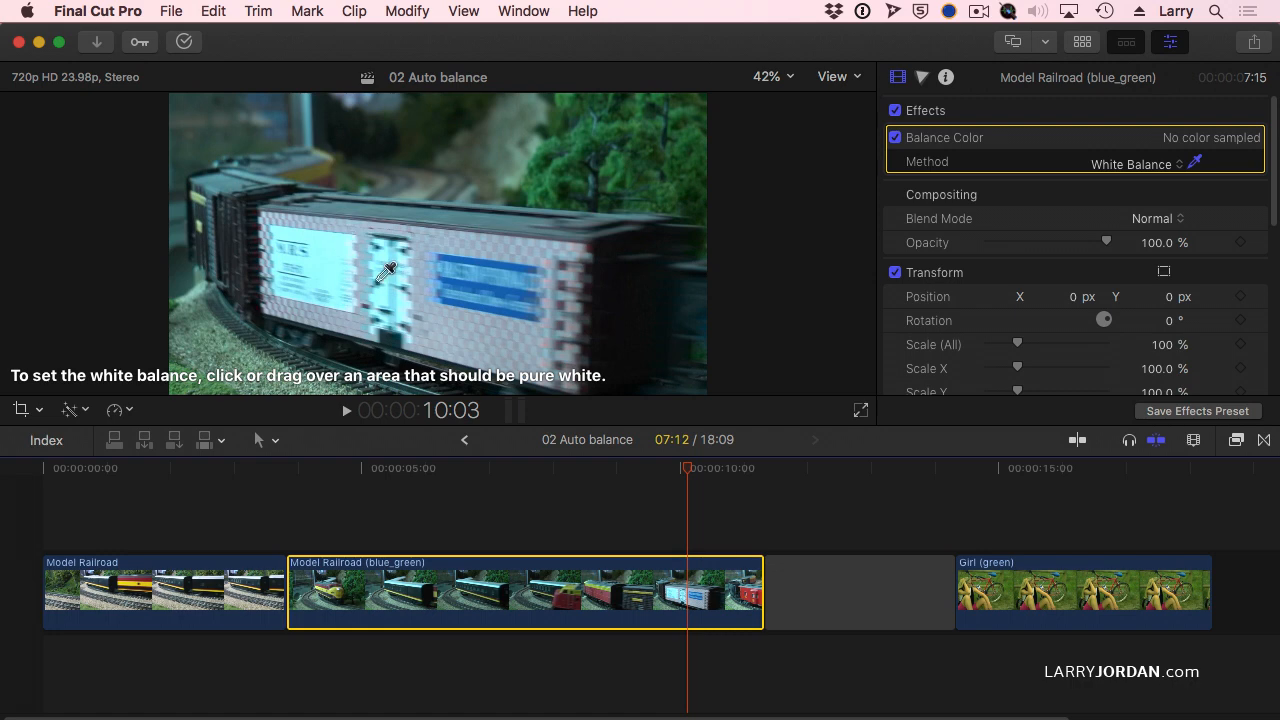
pyautogui.moveTo(420, 310)
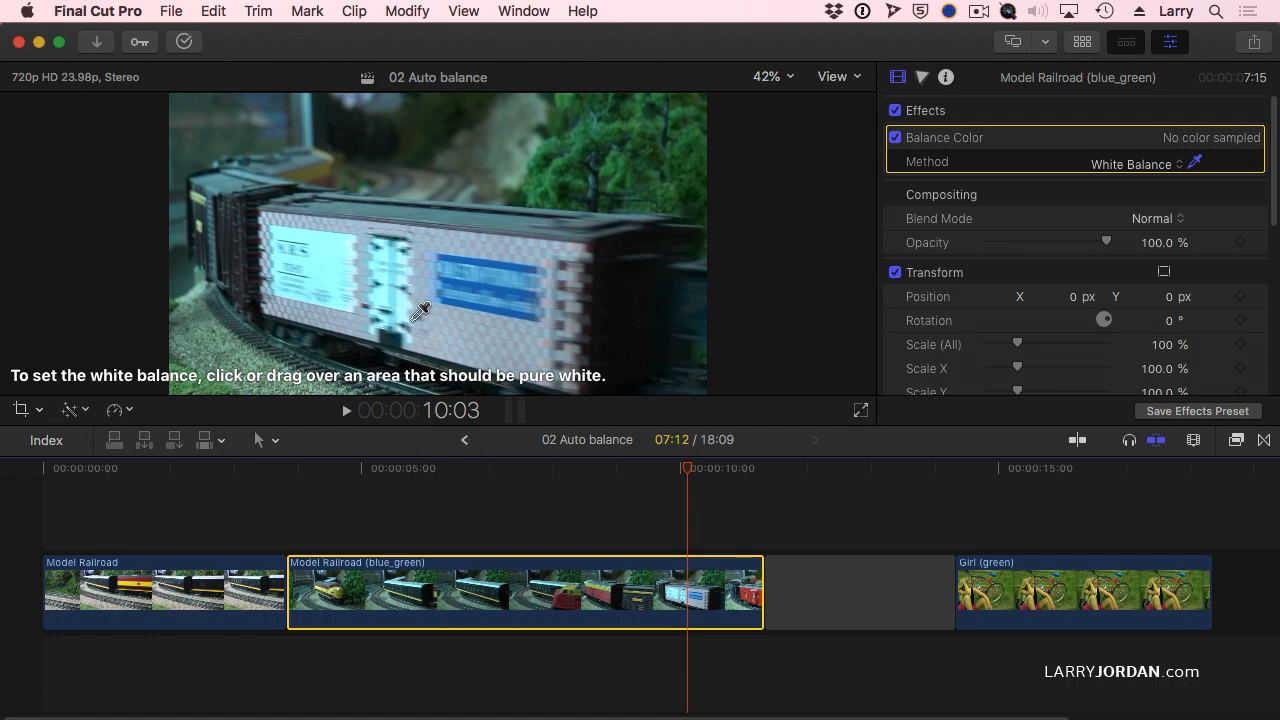
pyautogui.moveTo(413, 295)
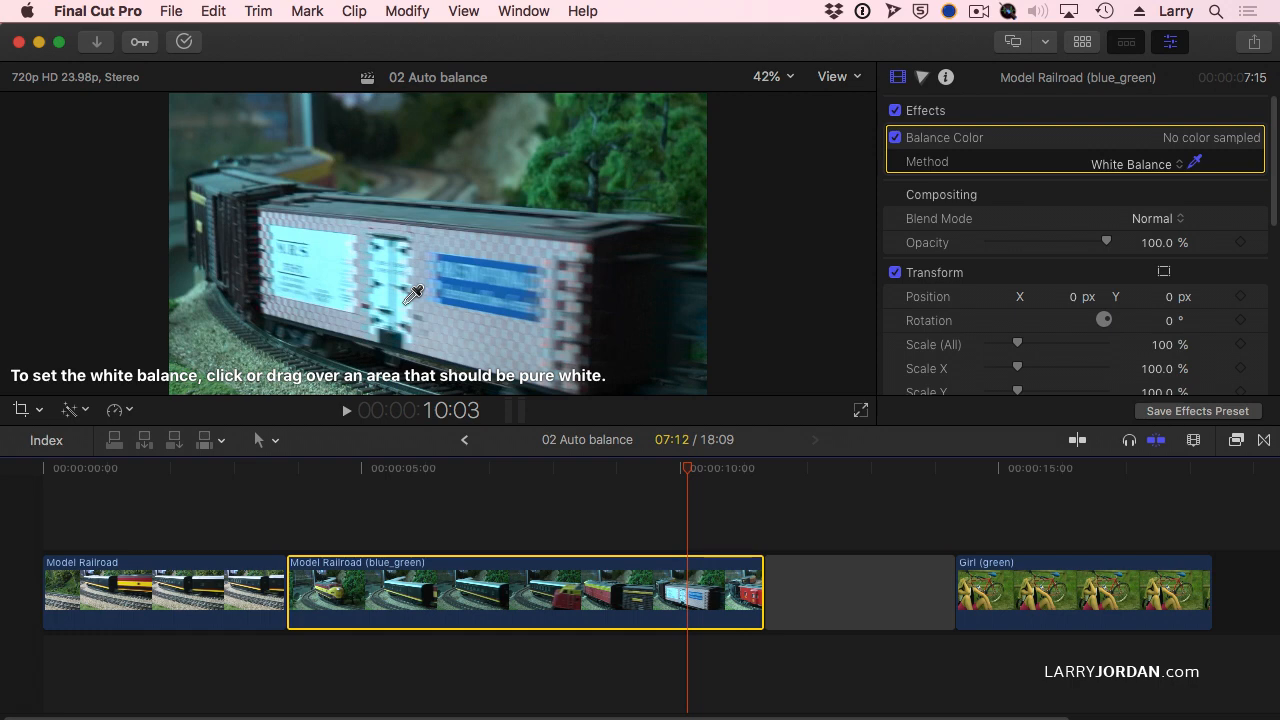
pyautogui.click(413, 294)
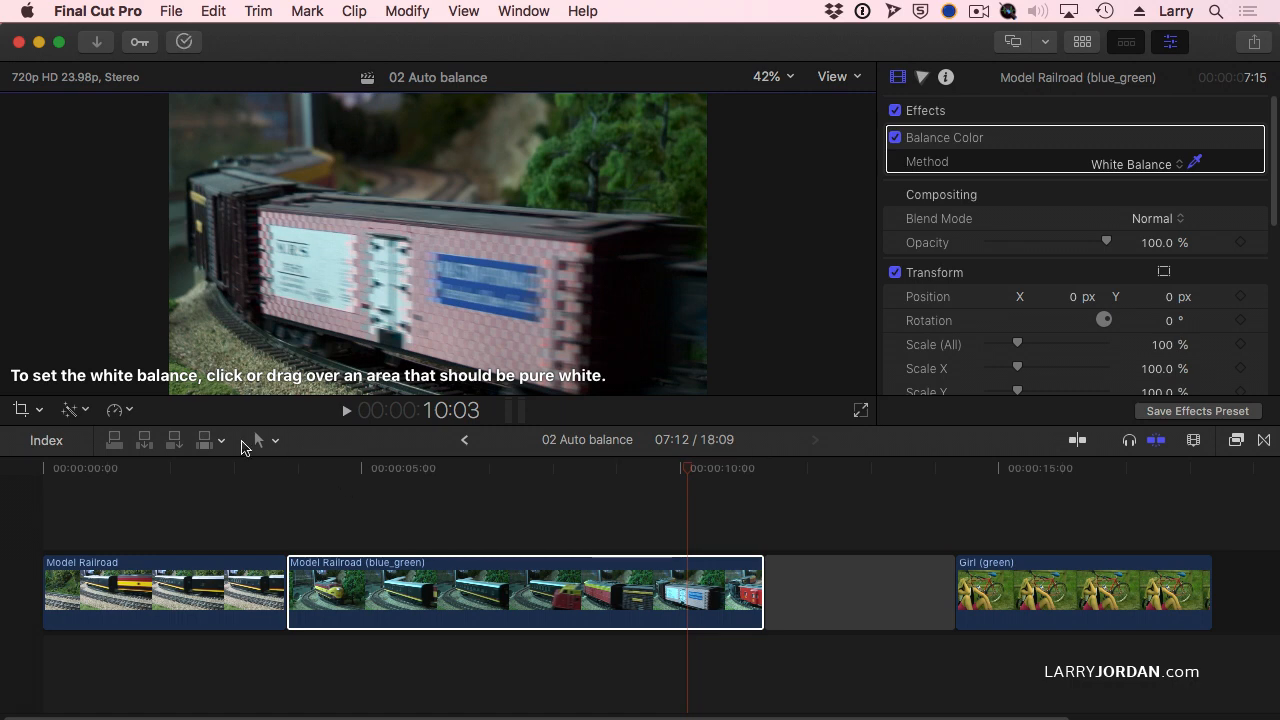
pyautogui.click(287, 467)
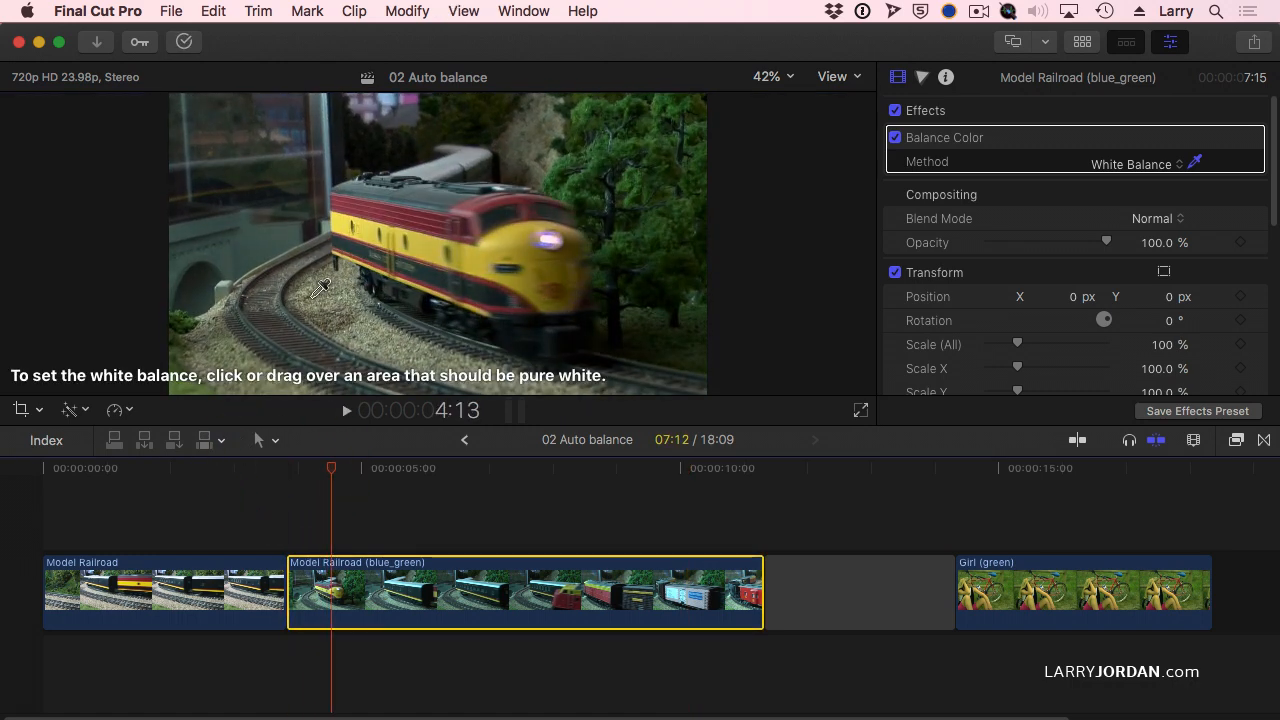
pyautogui.moveTo(418, 250)
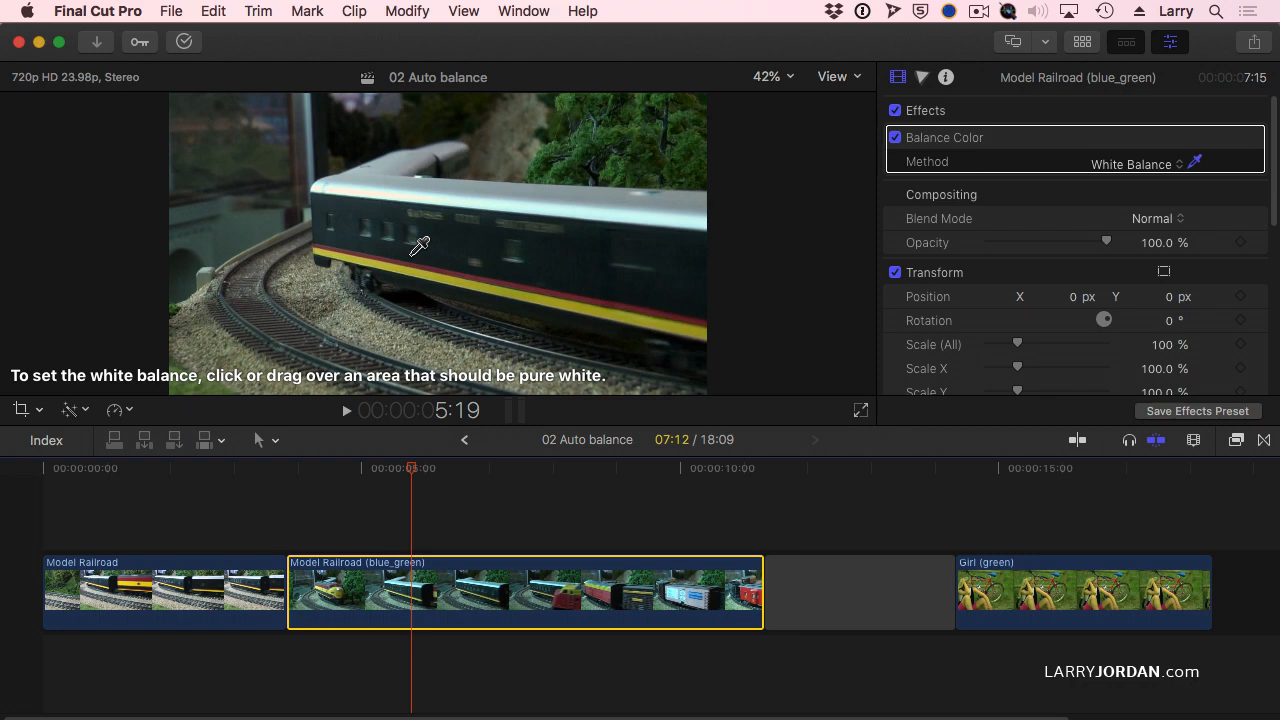
pyautogui.moveTo(1022, 461)
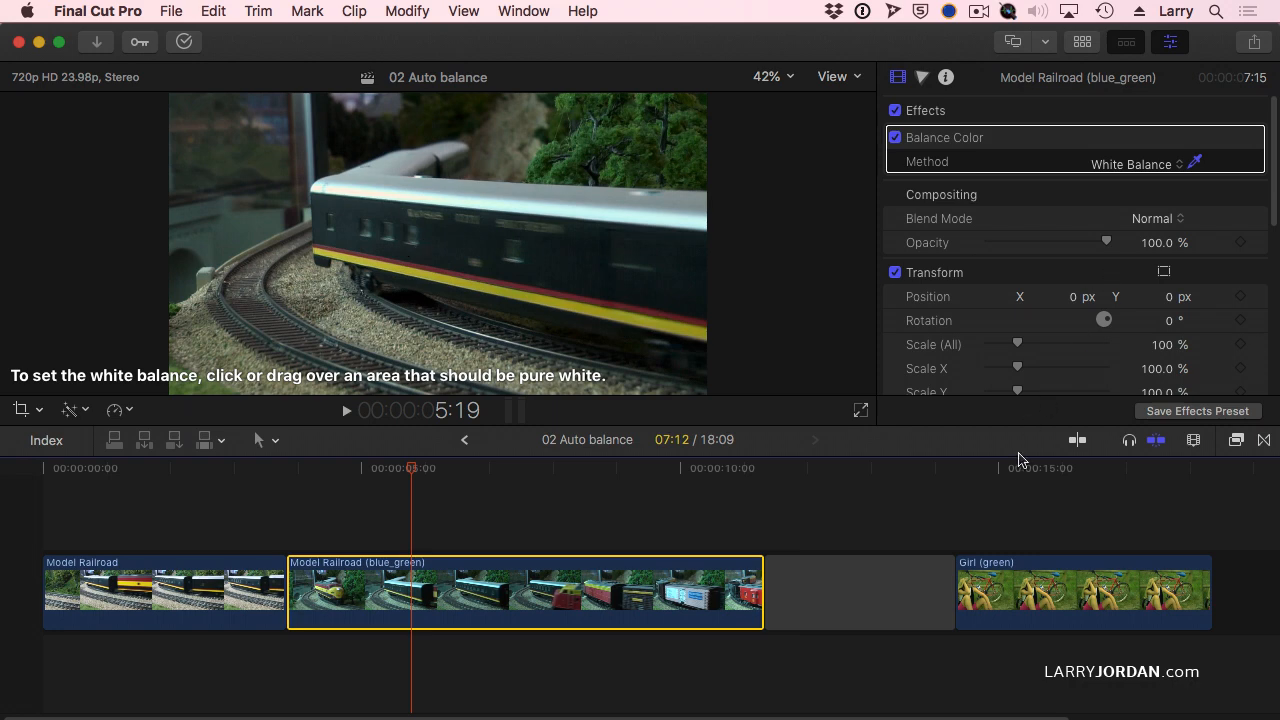
# - Move the playhead onto the Girl (green) clip via the timeline ruler
pyautogui.click(1018, 467)
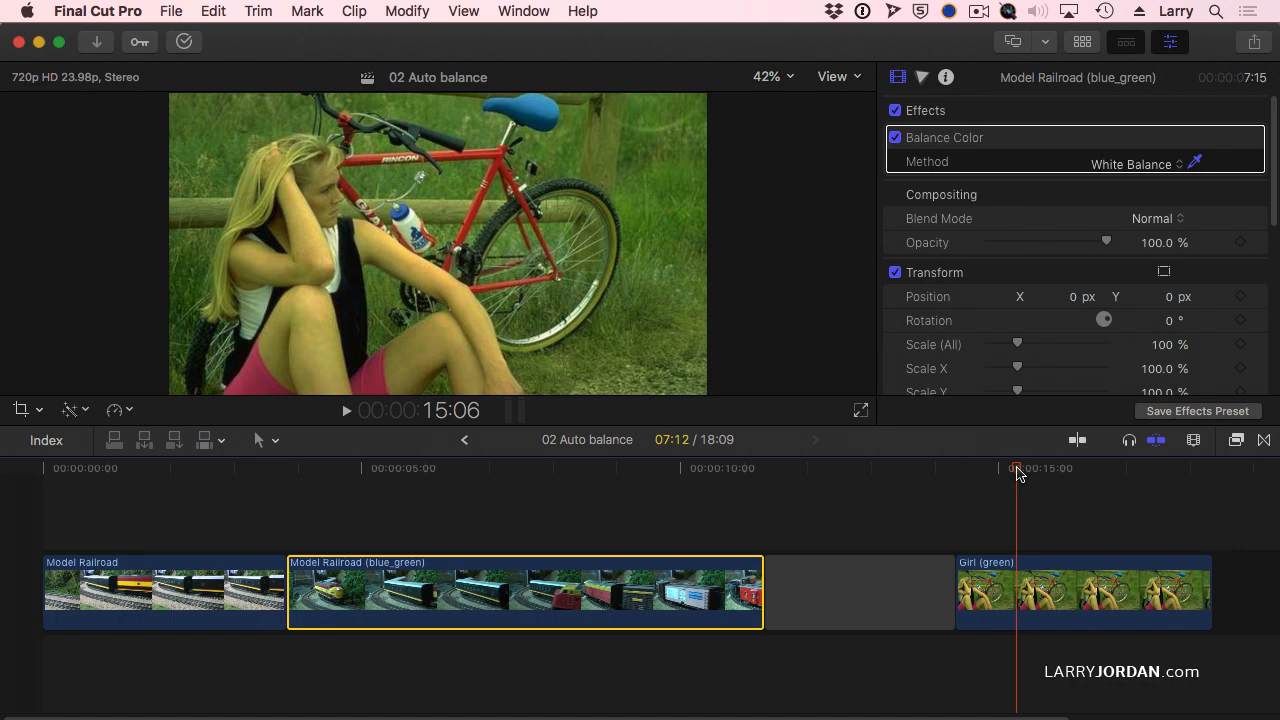
pyautogui.moveTo(1030, 585)
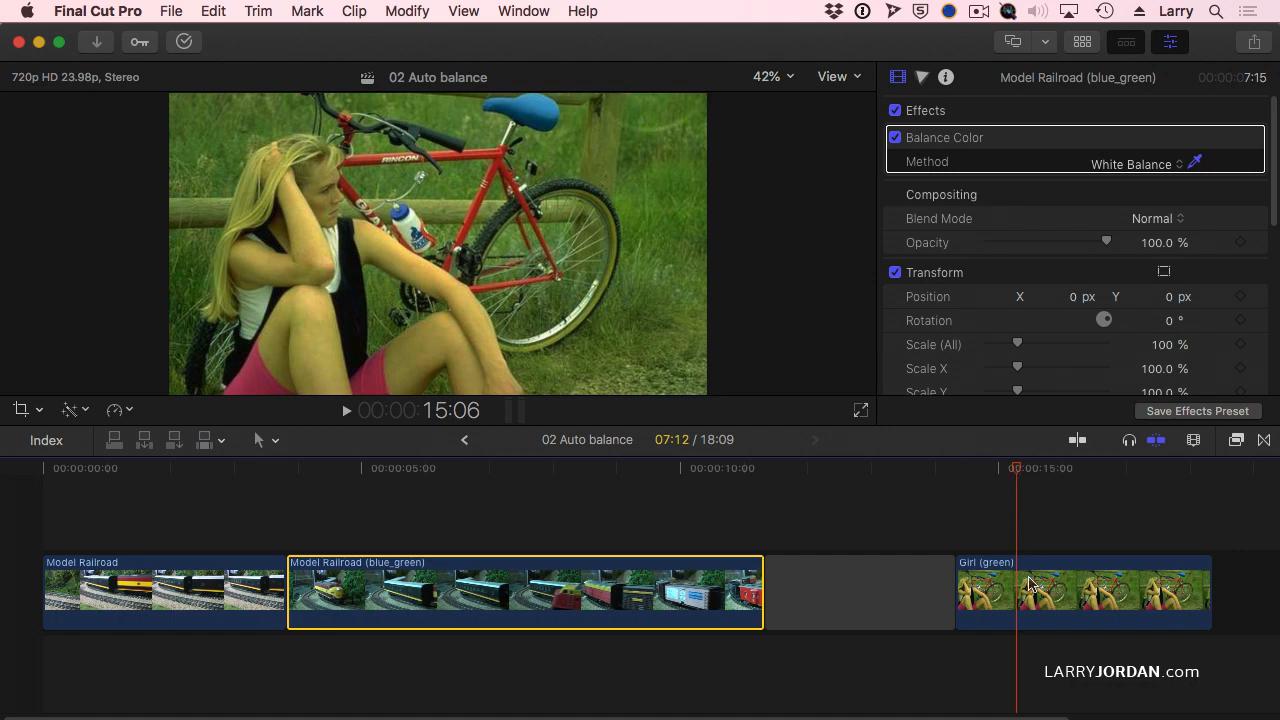
pyautogui.moveTo(1032, 585)
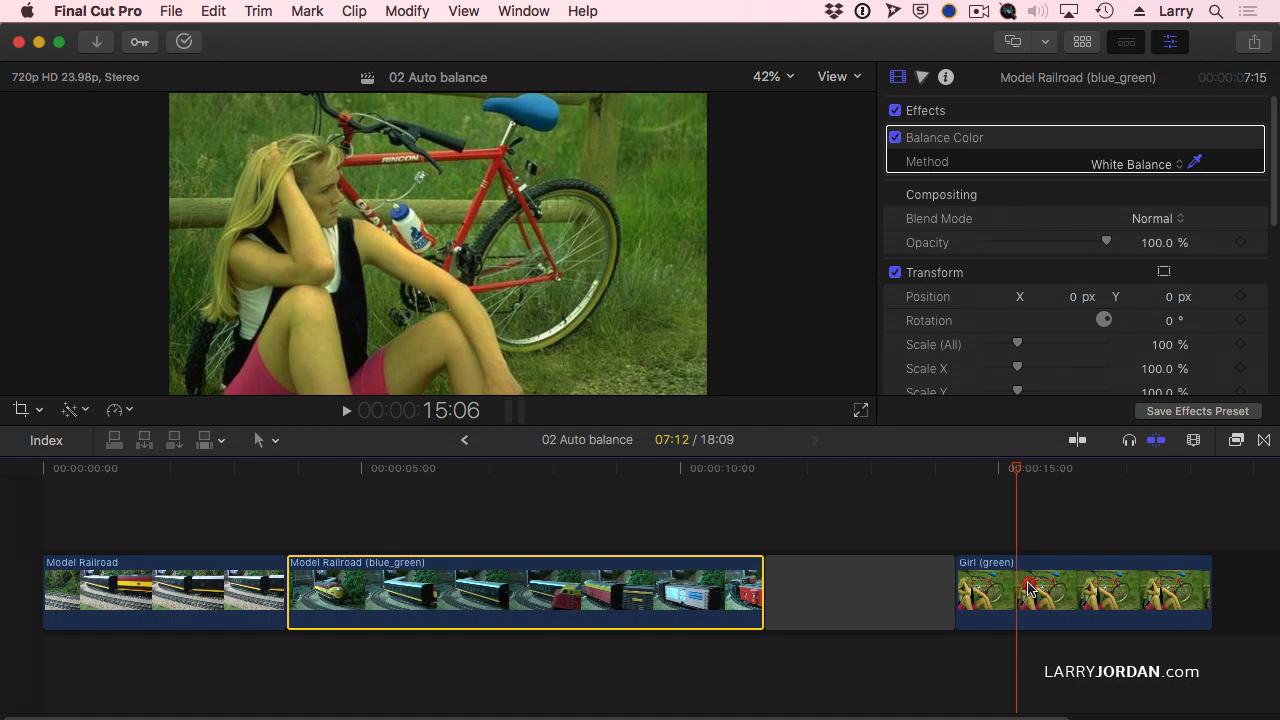
# - Select the Girl (green) clip, set Method to White Balance, and sample her white top
pyautogui.click(1083, 590)
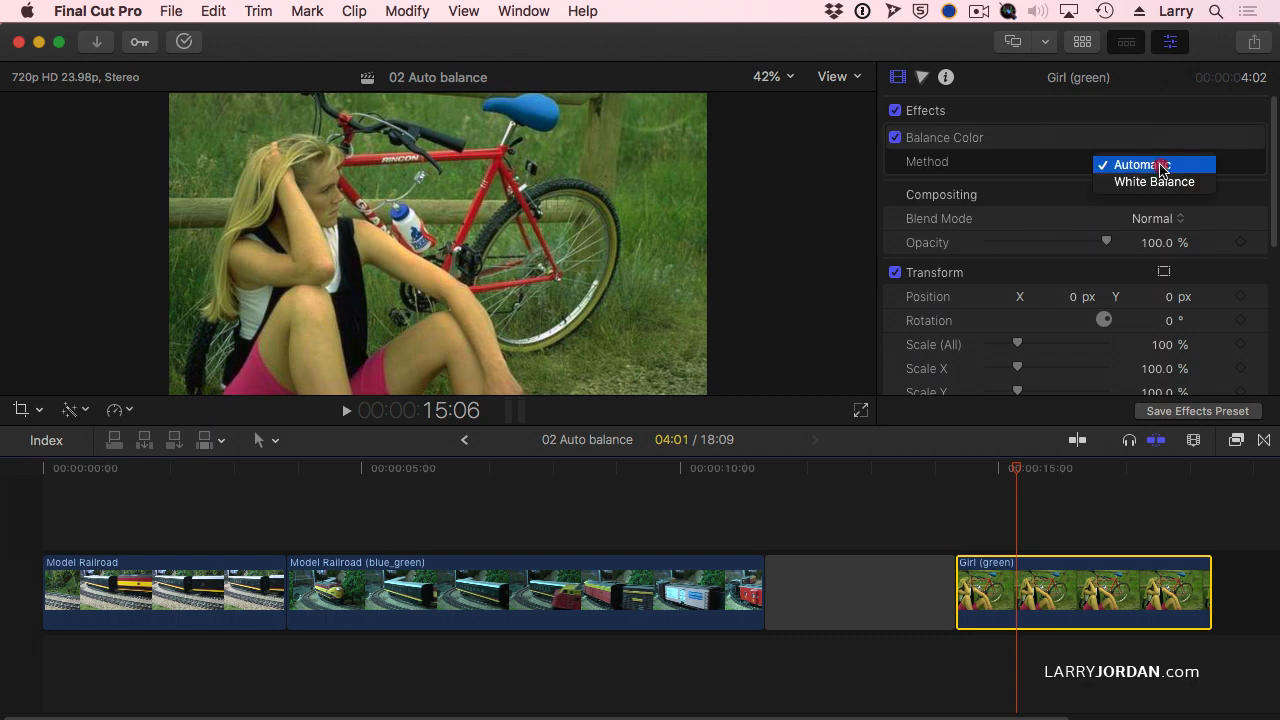
pyautogui.click(1140, 164)
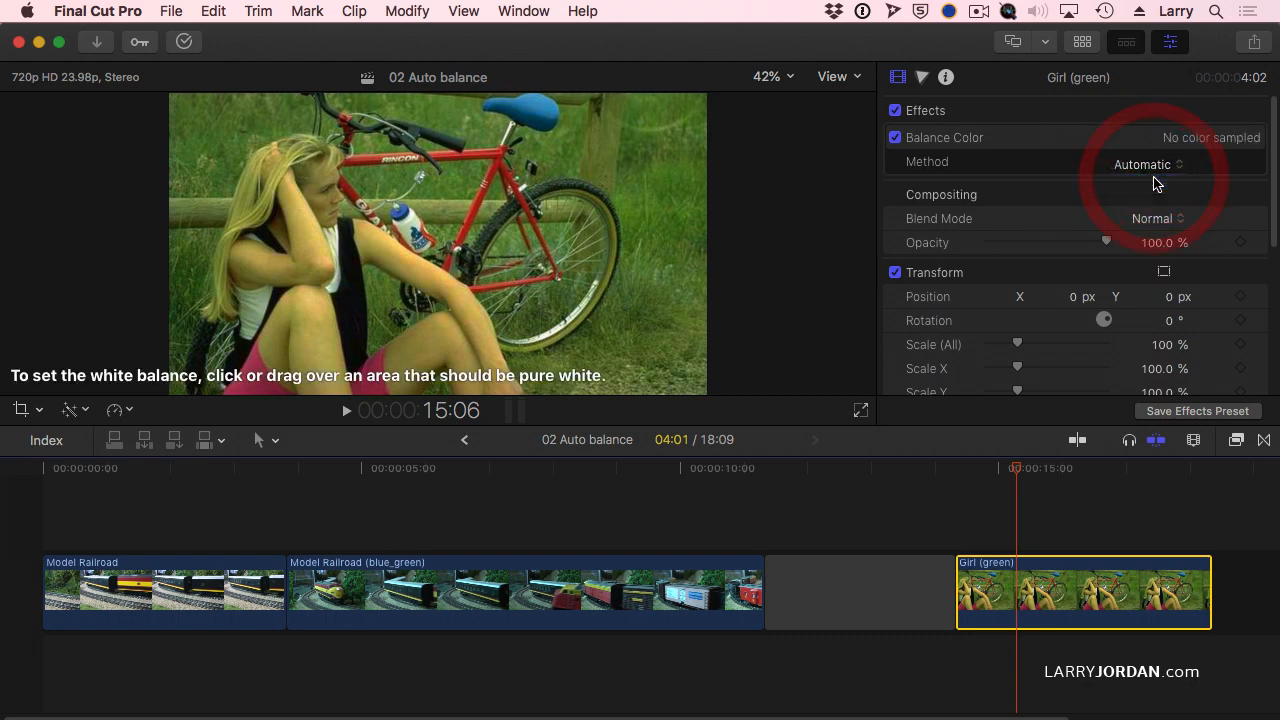
pyautogui.click(1143, 164)
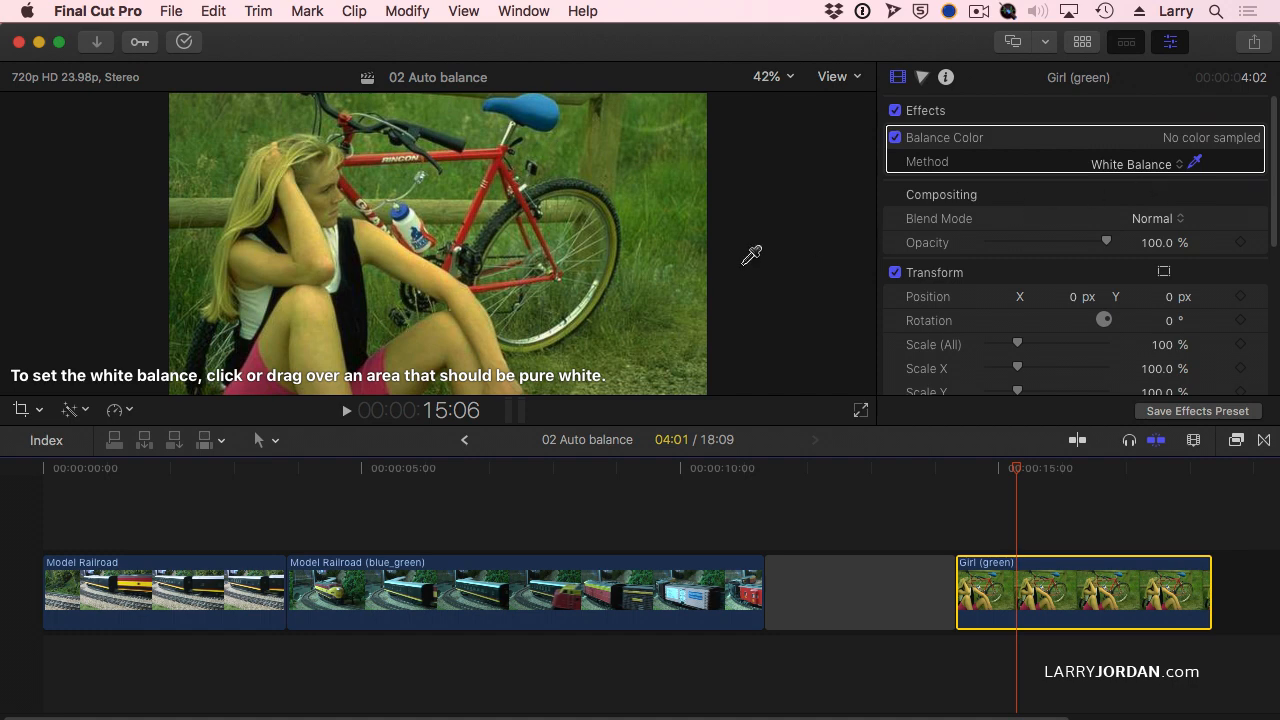
pyautogui.moveTo(265, 295)
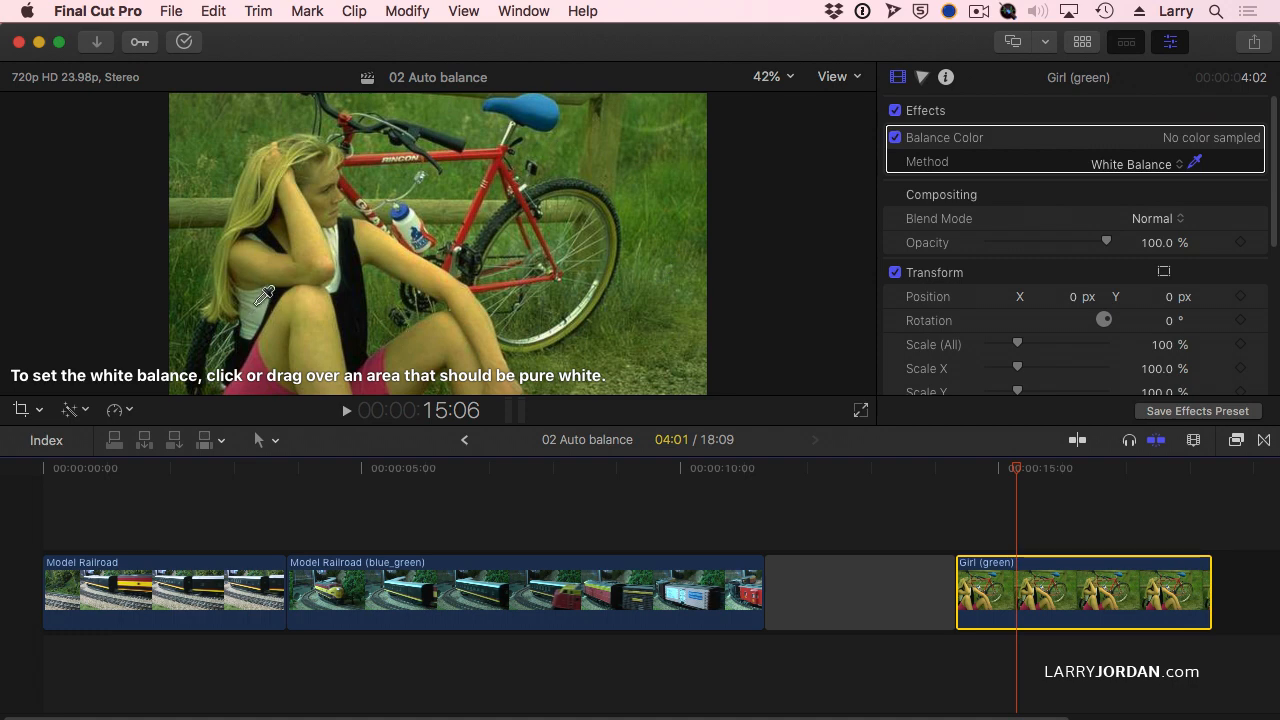
pyautogui.click(255, 305)
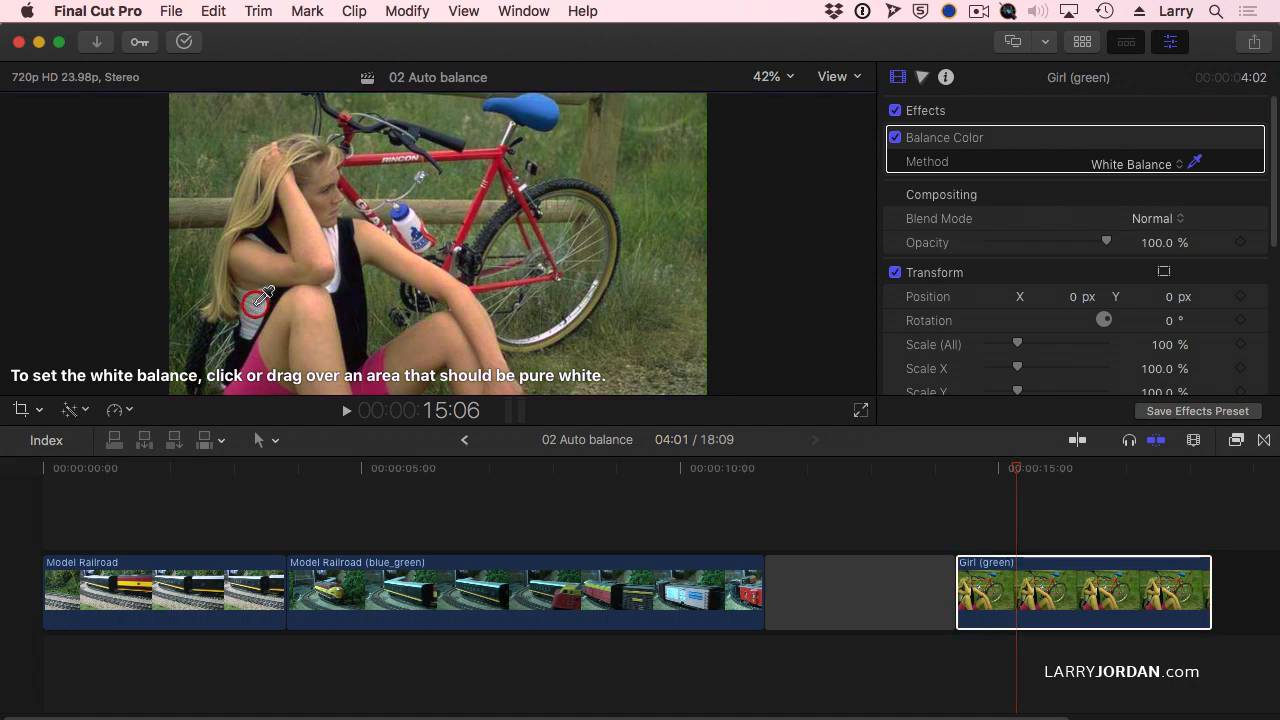